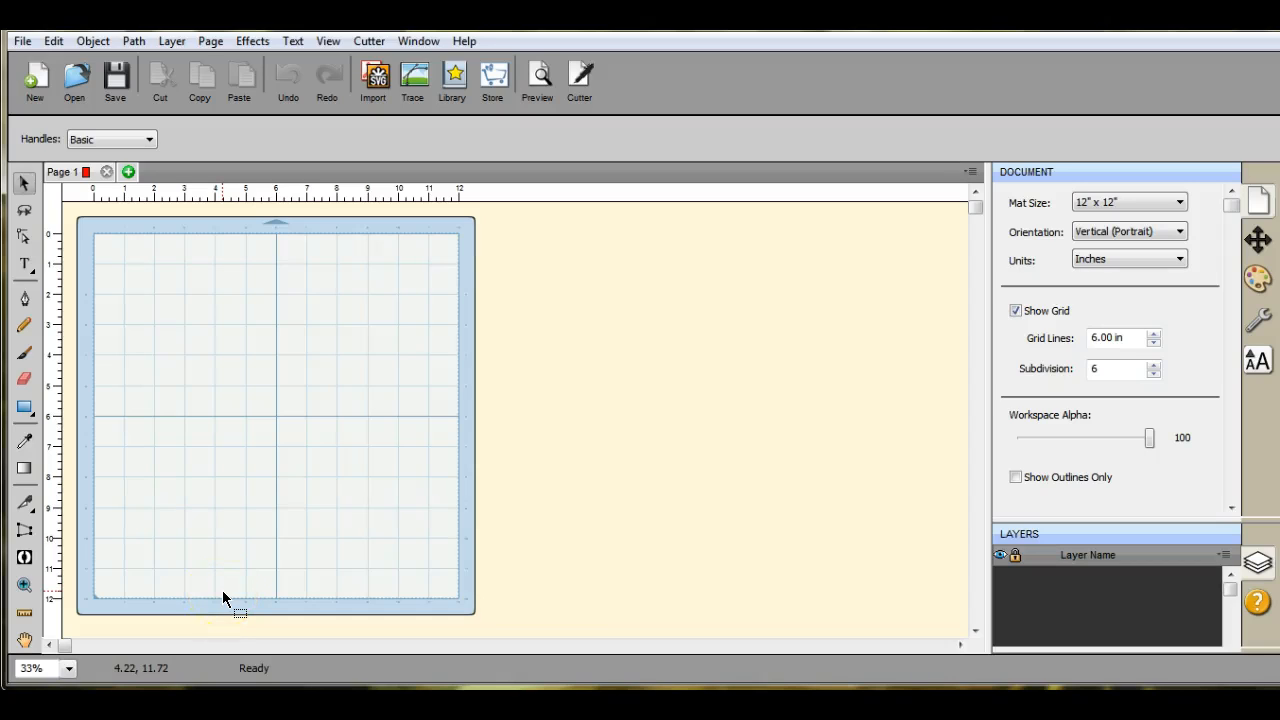
Step: Create a text object reading 'I LOVE YOU' near the top-left of the cutting mat
click(24, 264)
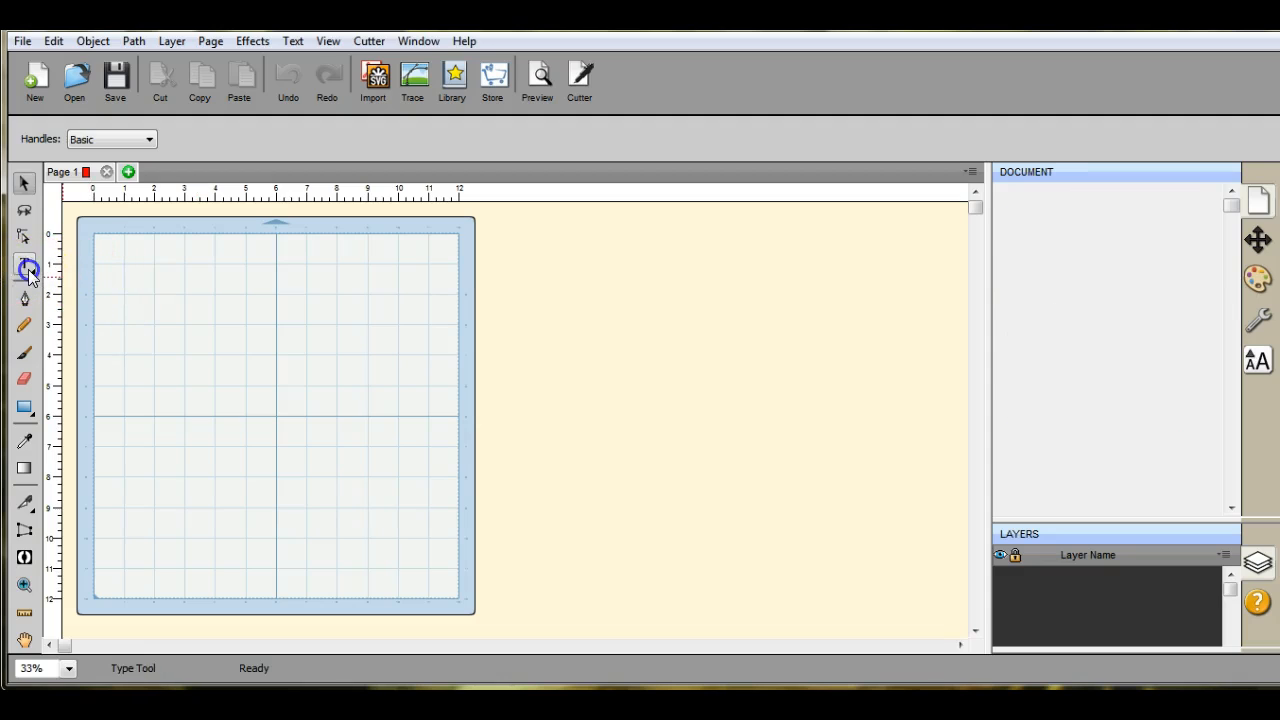
click(24, 264)
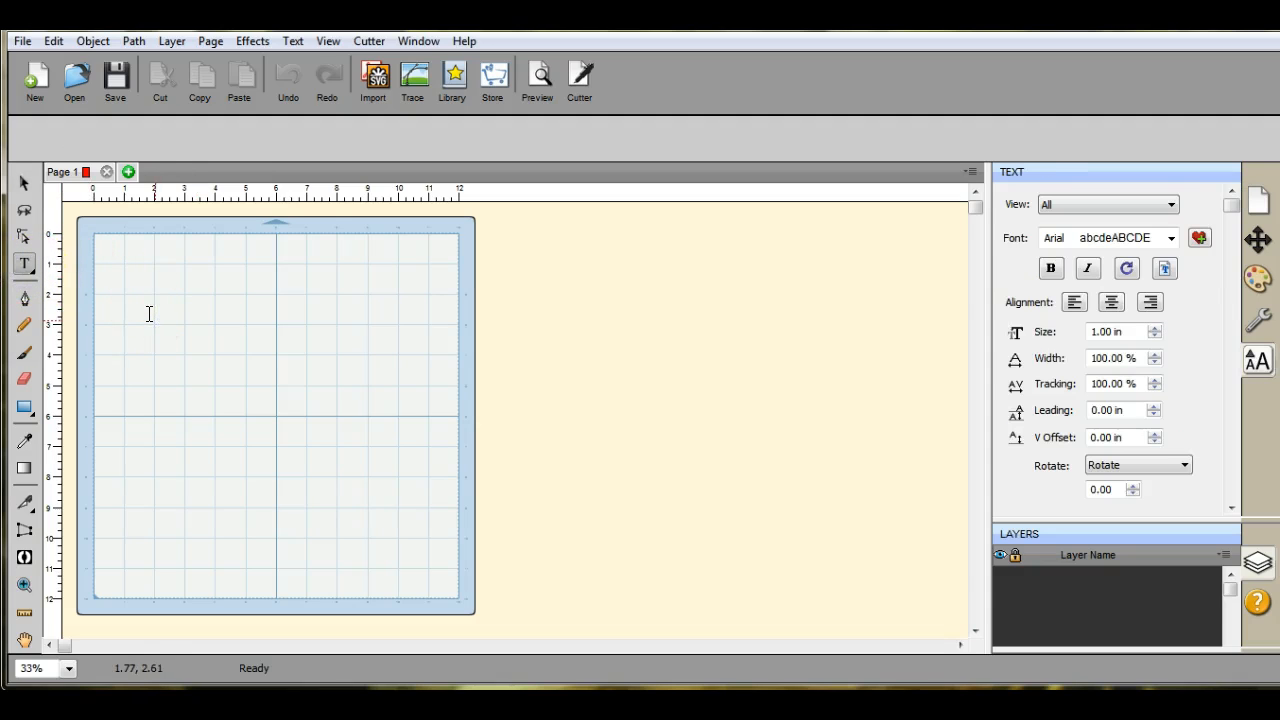
click(150, 308)
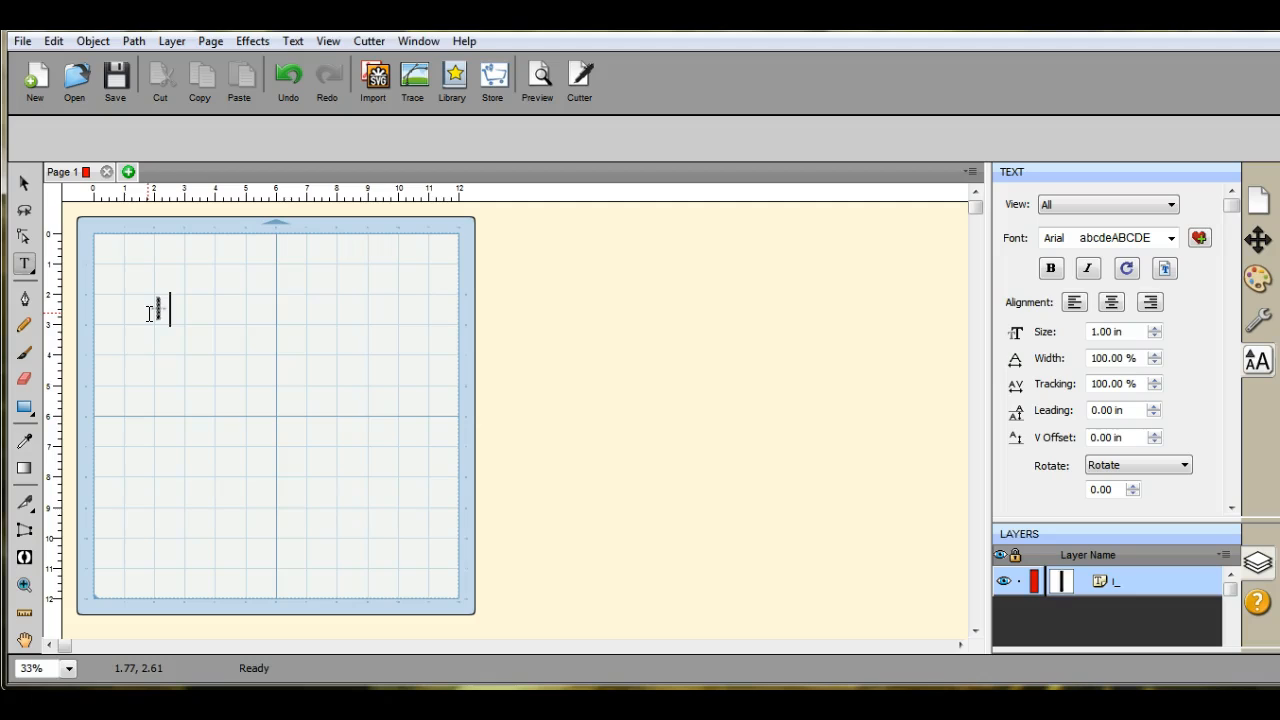
text(I LOVE YO)
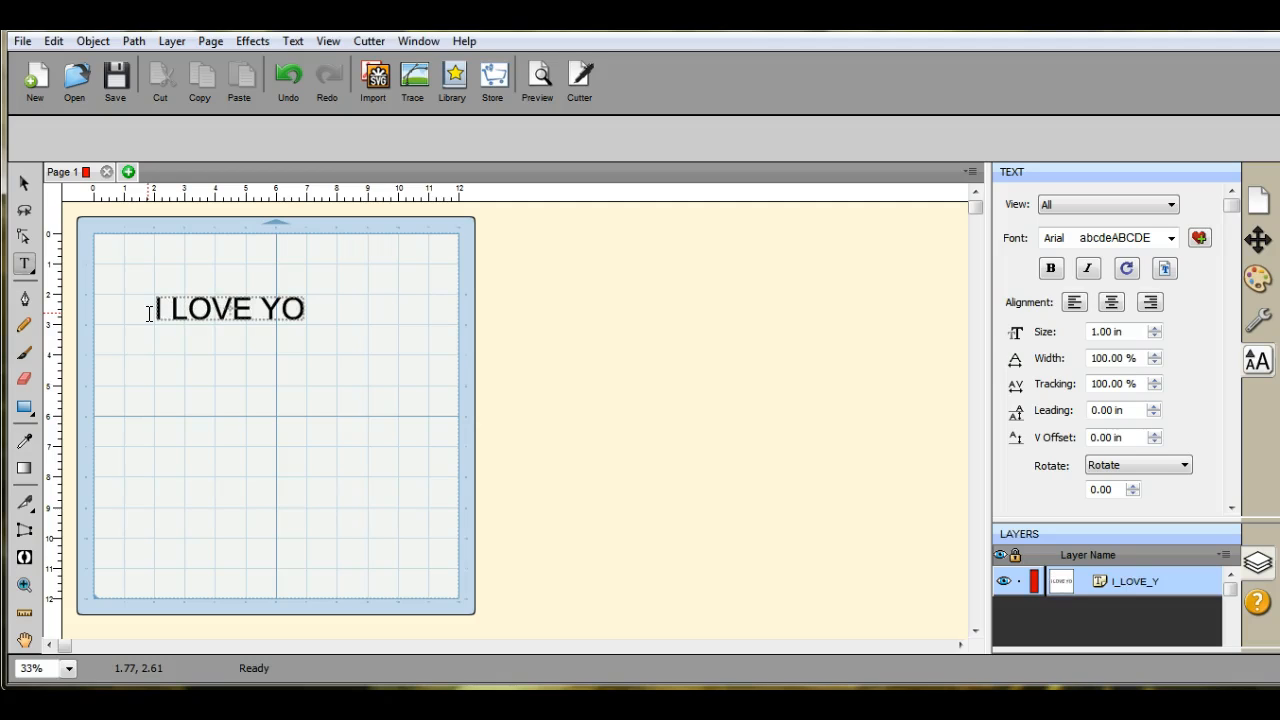
text(U)
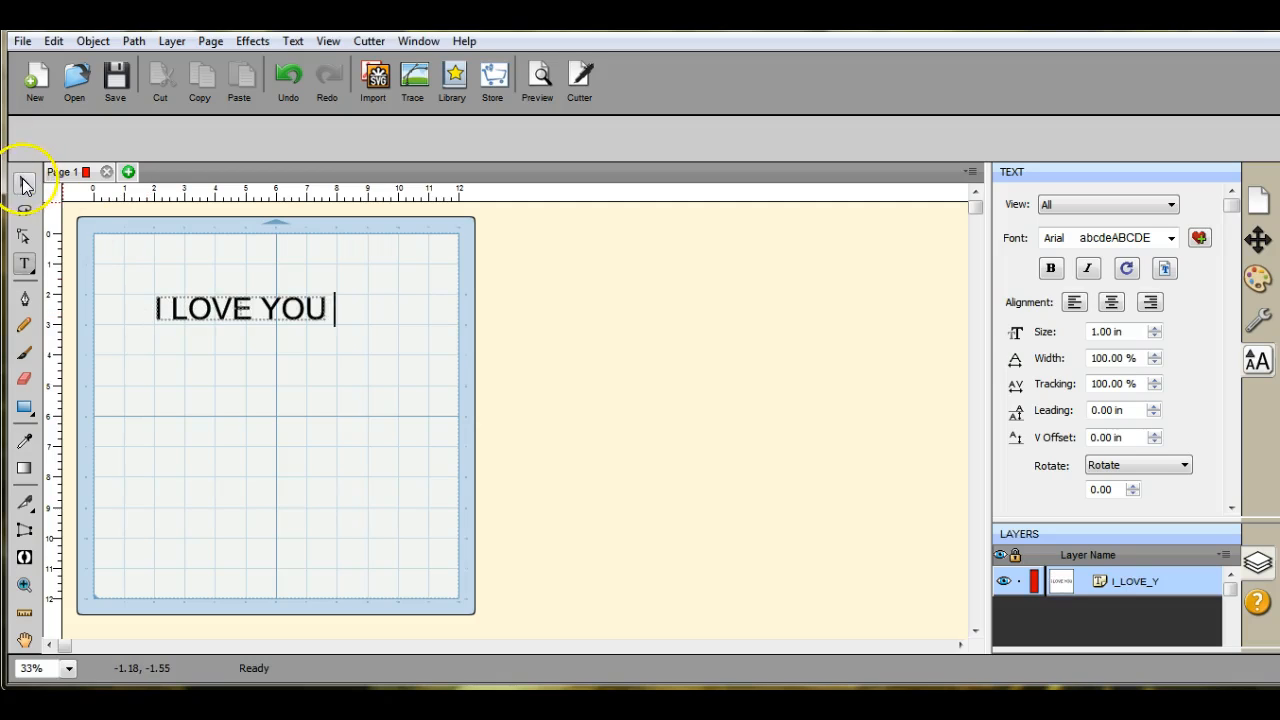
Step: Select the I LOVE YOU text and drag it toward the mat's top-left corner
click(24, 184)
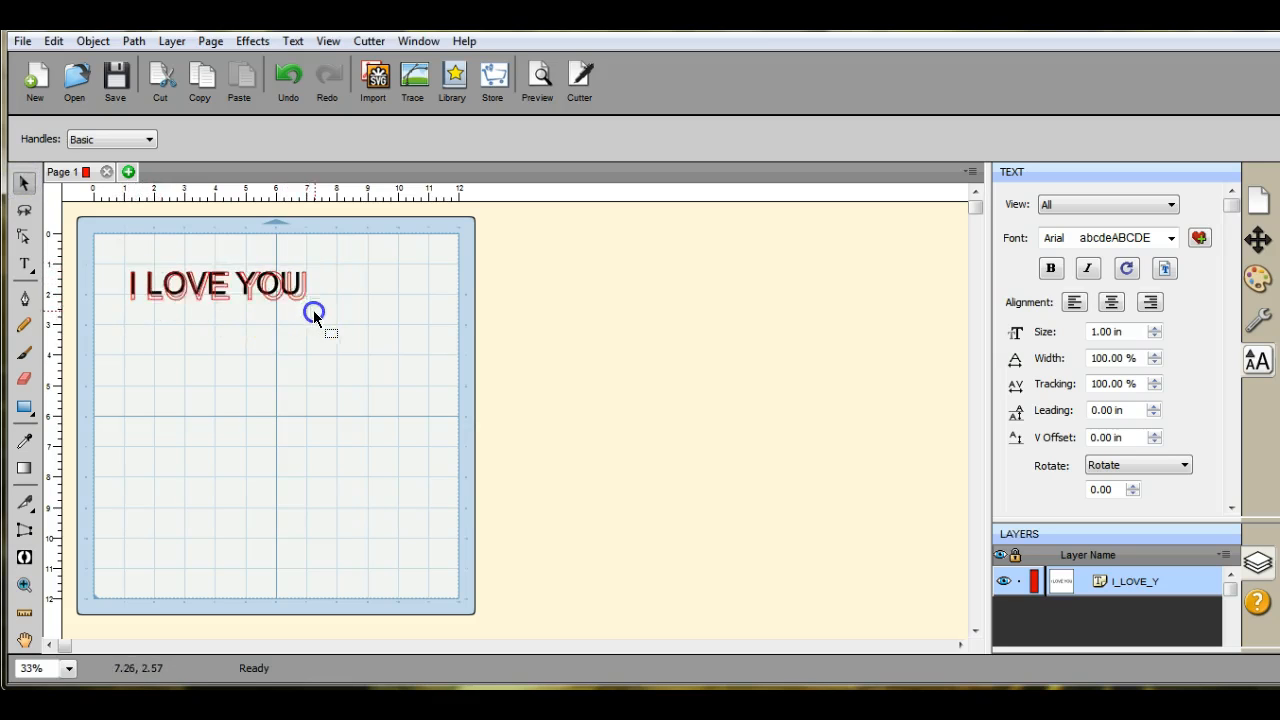
click(216, 284)
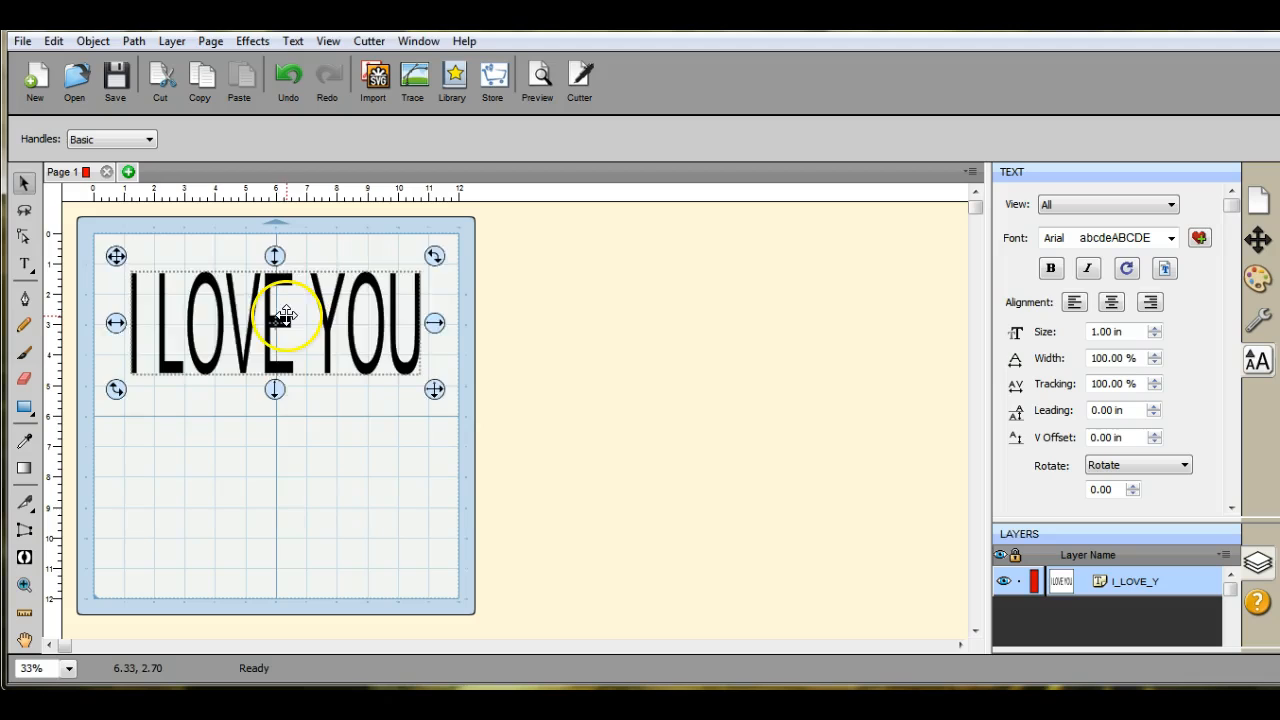
drag(284, 320, 270, 300)
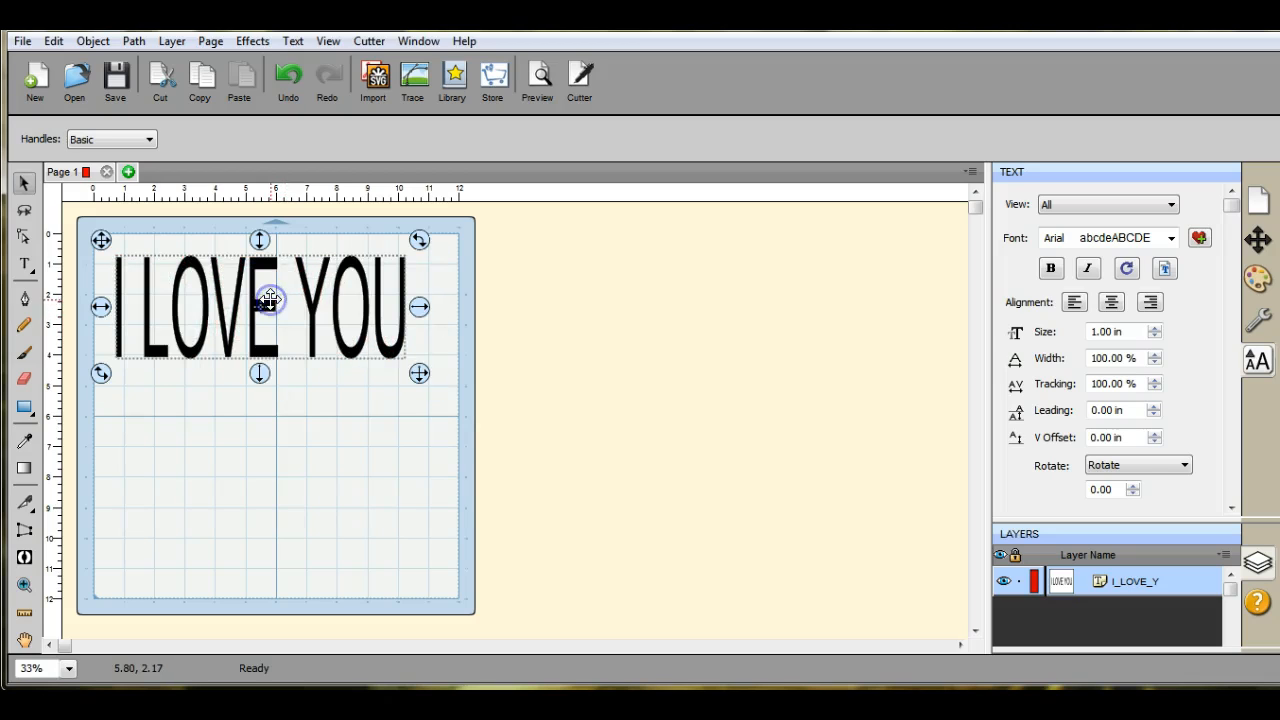
mouse_move(270, 300)
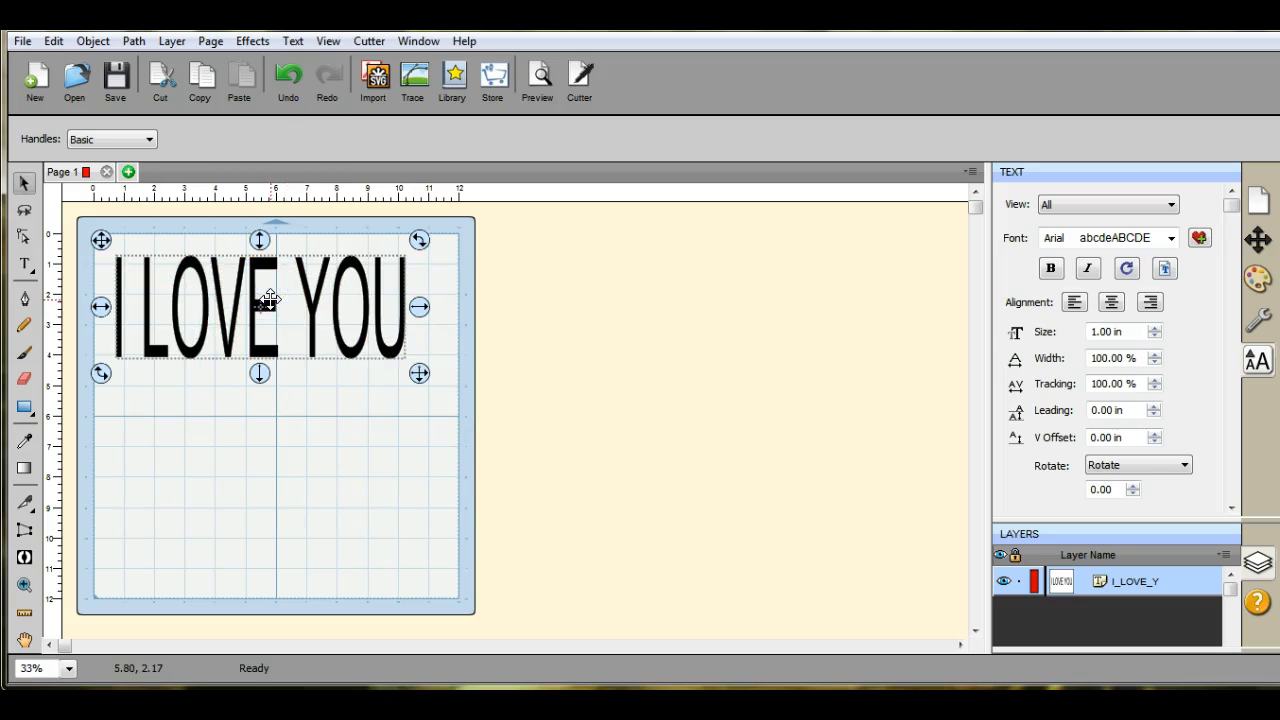
mouse_move(292, 40)
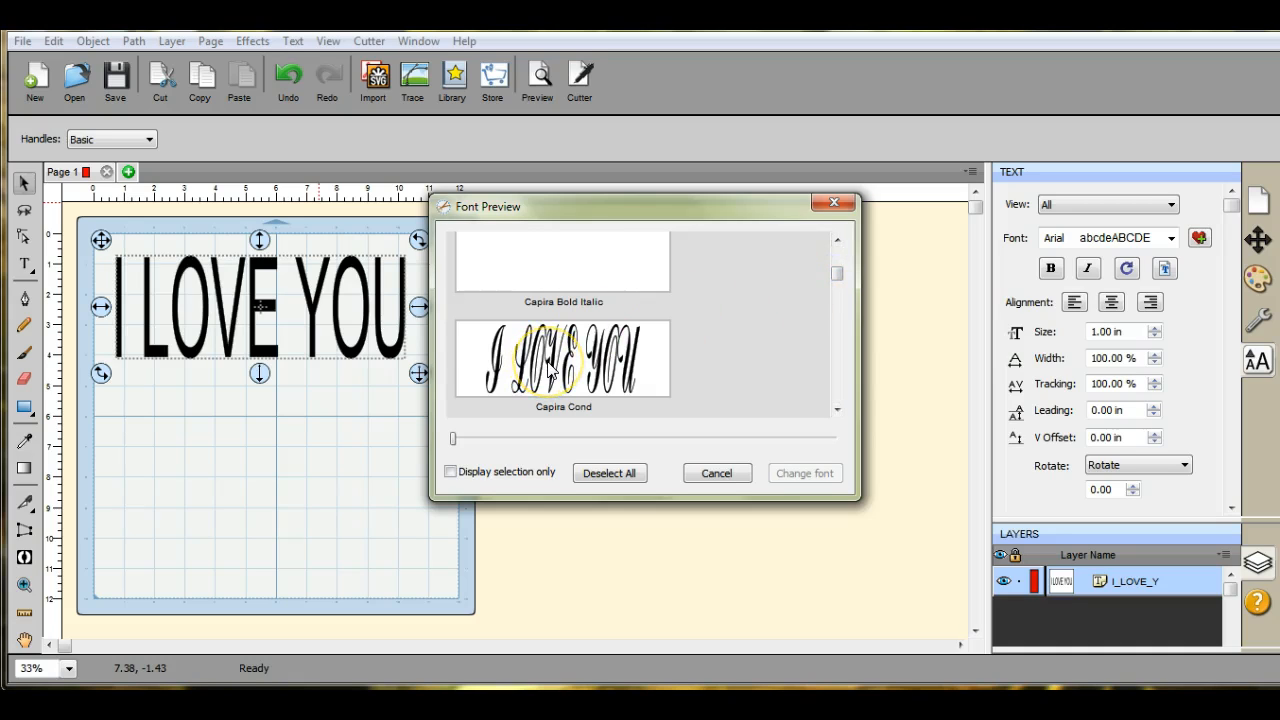
Step: Apply the Capira Cond font to the I LOVE YOU text from the Font Preview dialog
click(562, 358)
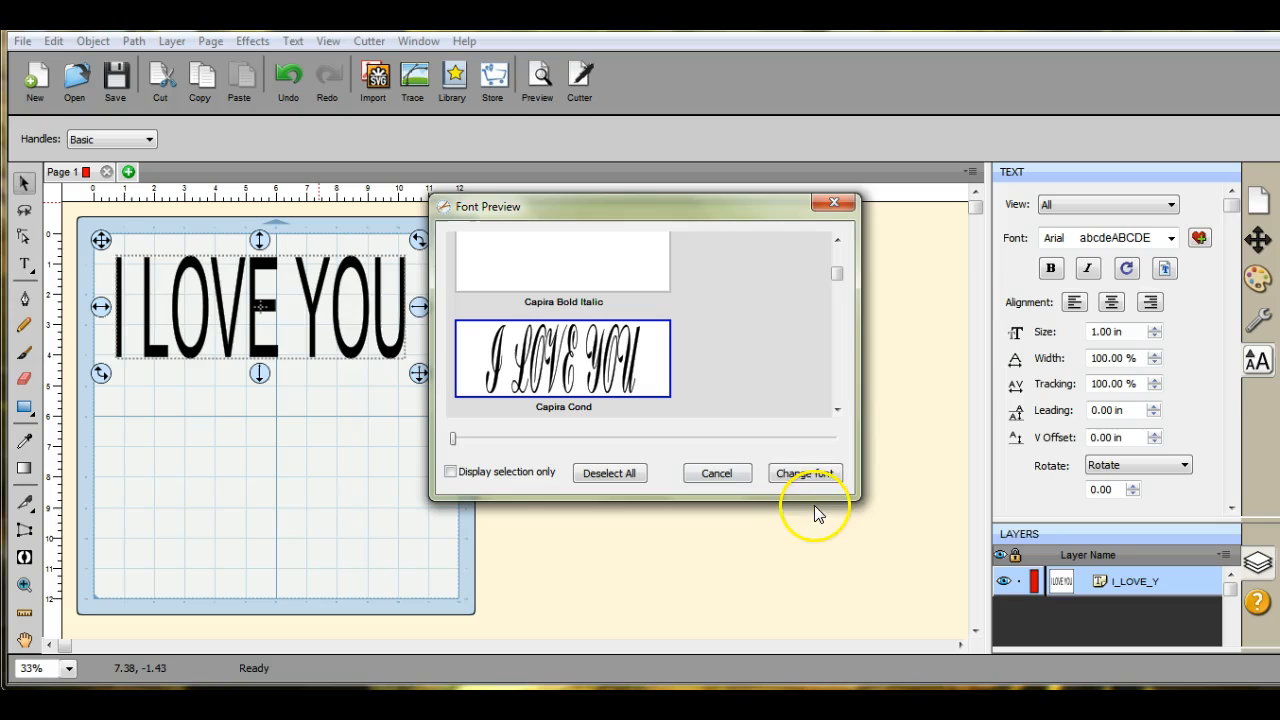
click(804, 472)
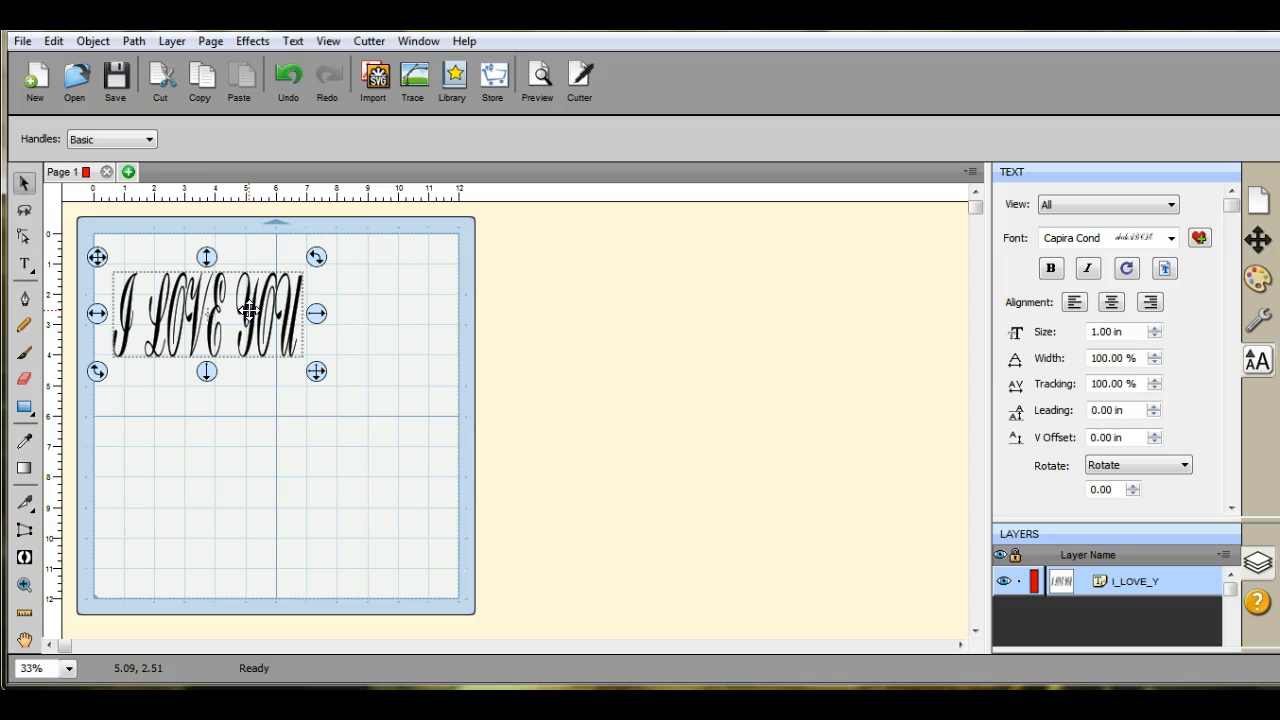
mouse_move(190, 320)
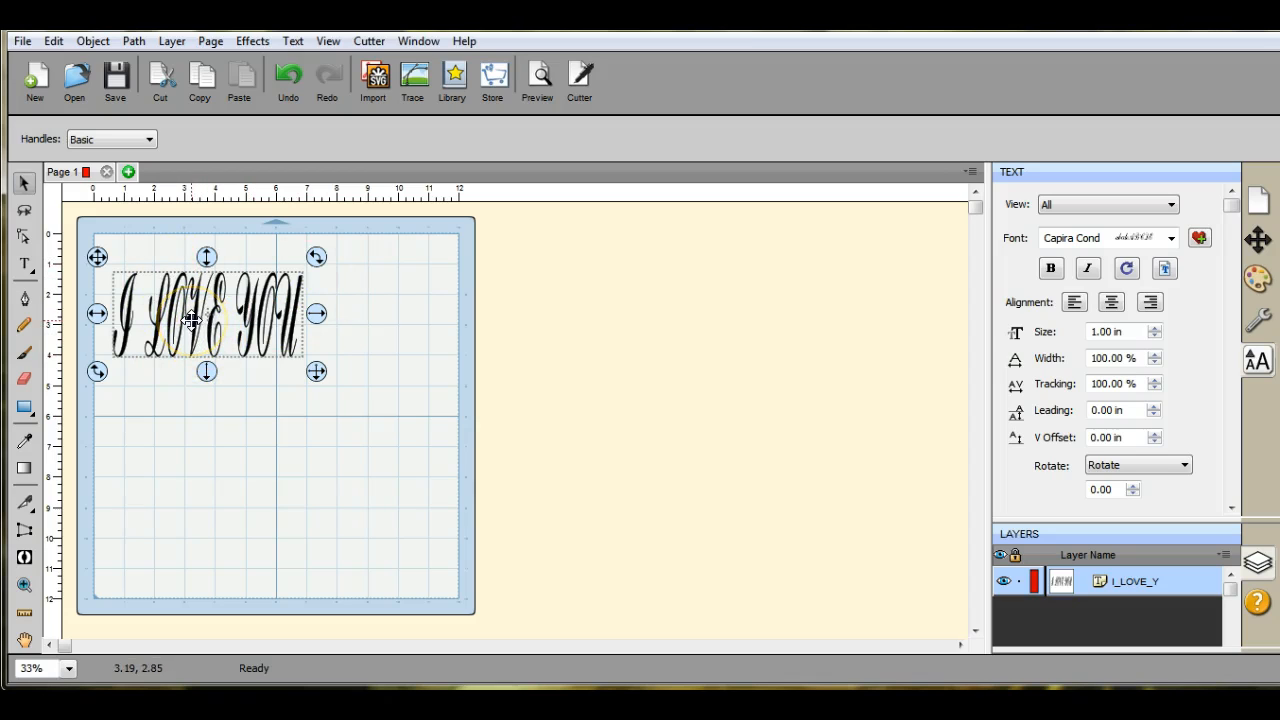
mouse_move(128, 292)
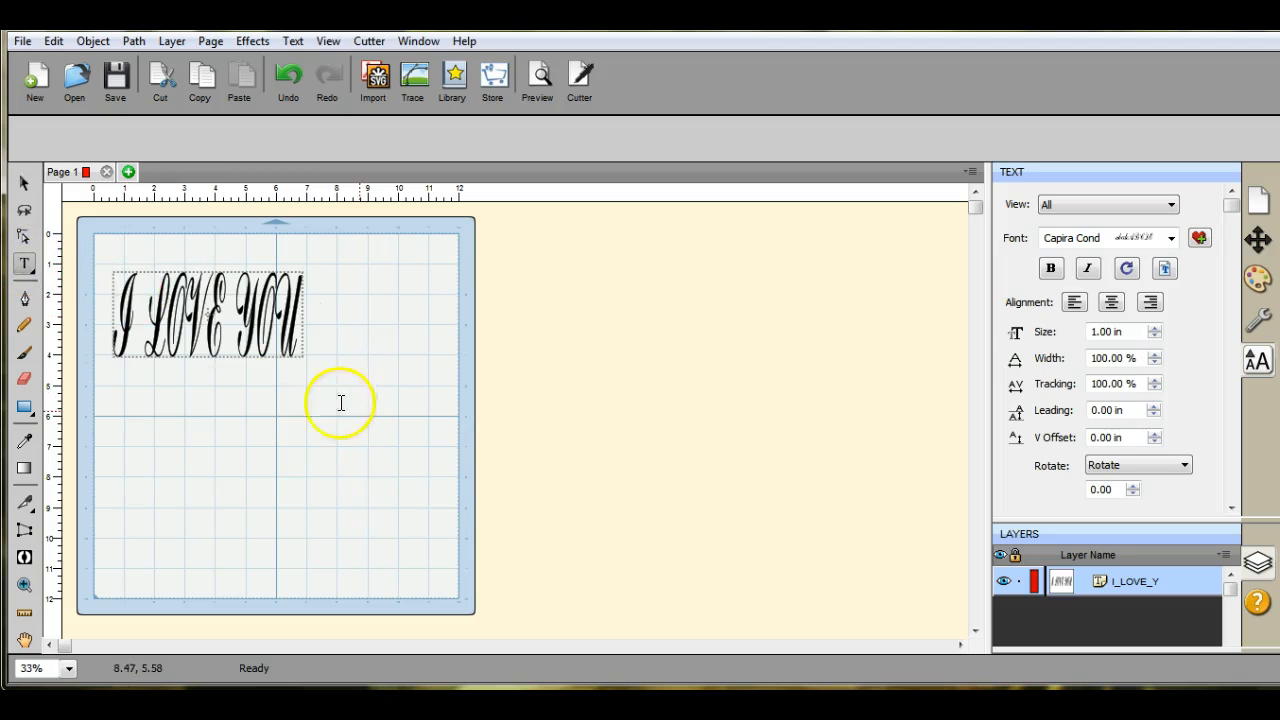
Step: Add a second 'I LOVE YOU' text lower on the mat and enlarge it across the mat's width
click(160, 420)
text(ILOVE)
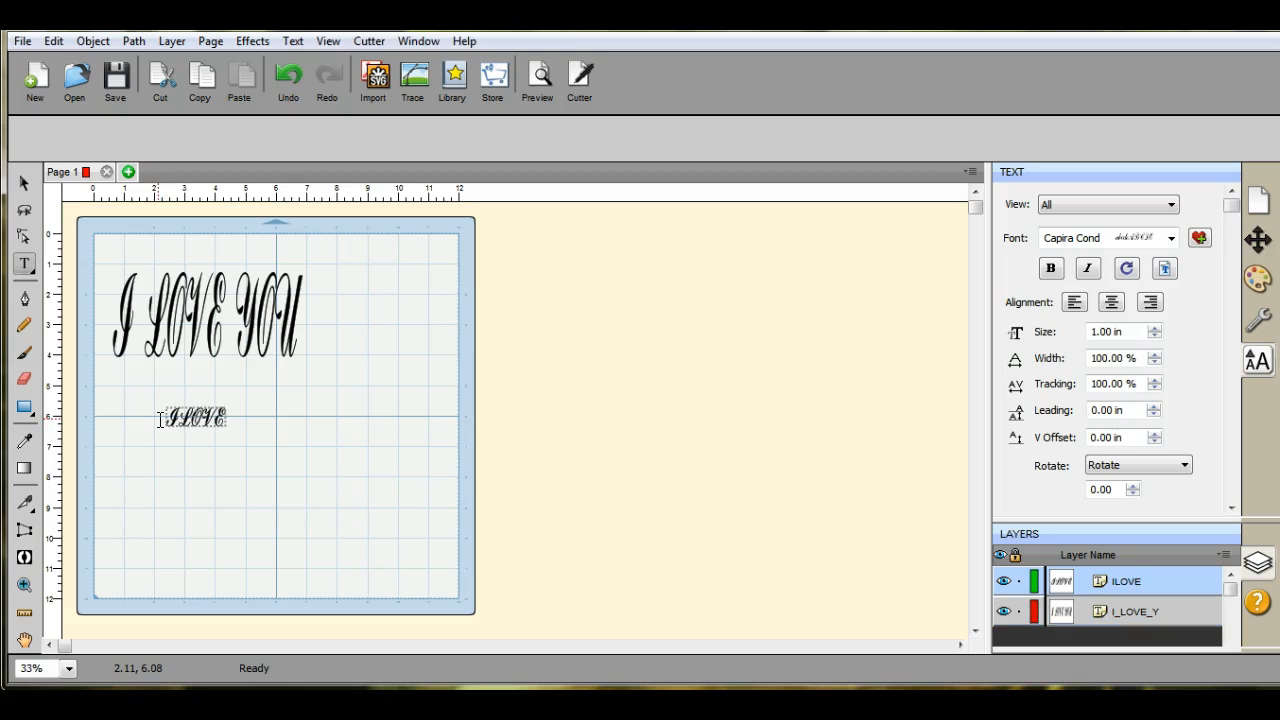
text(YOU)
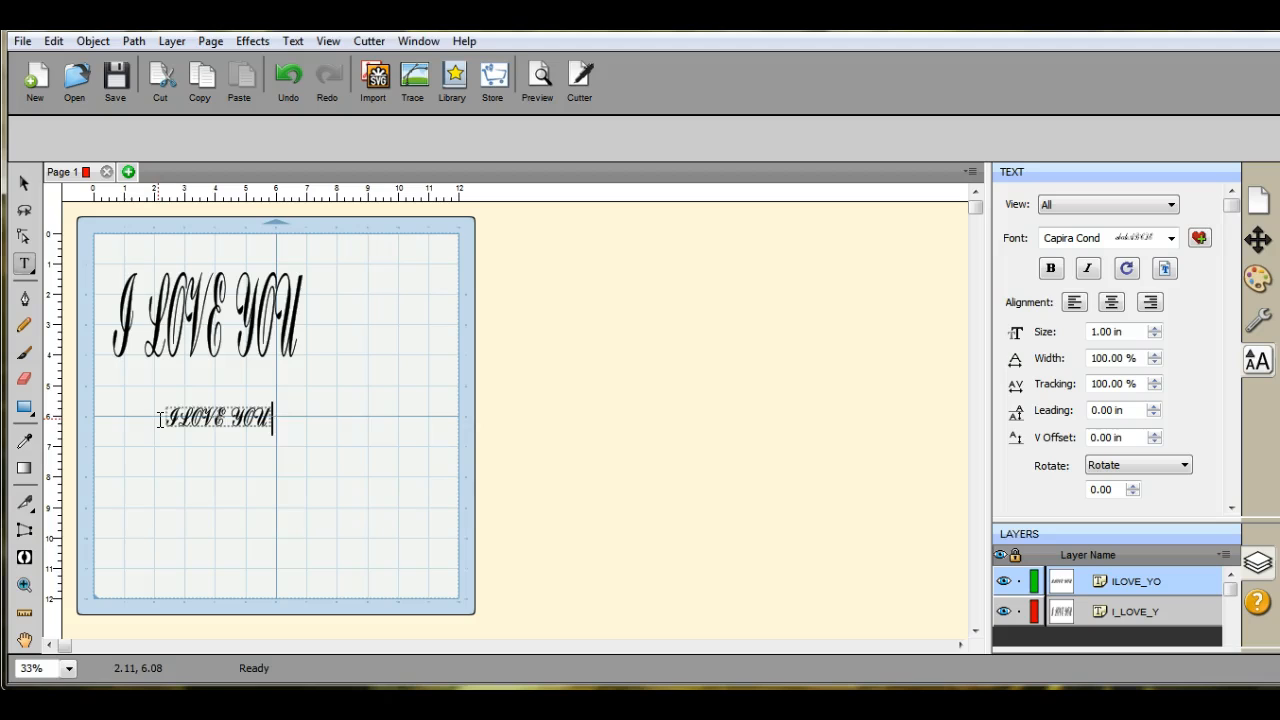
click(24, 184)
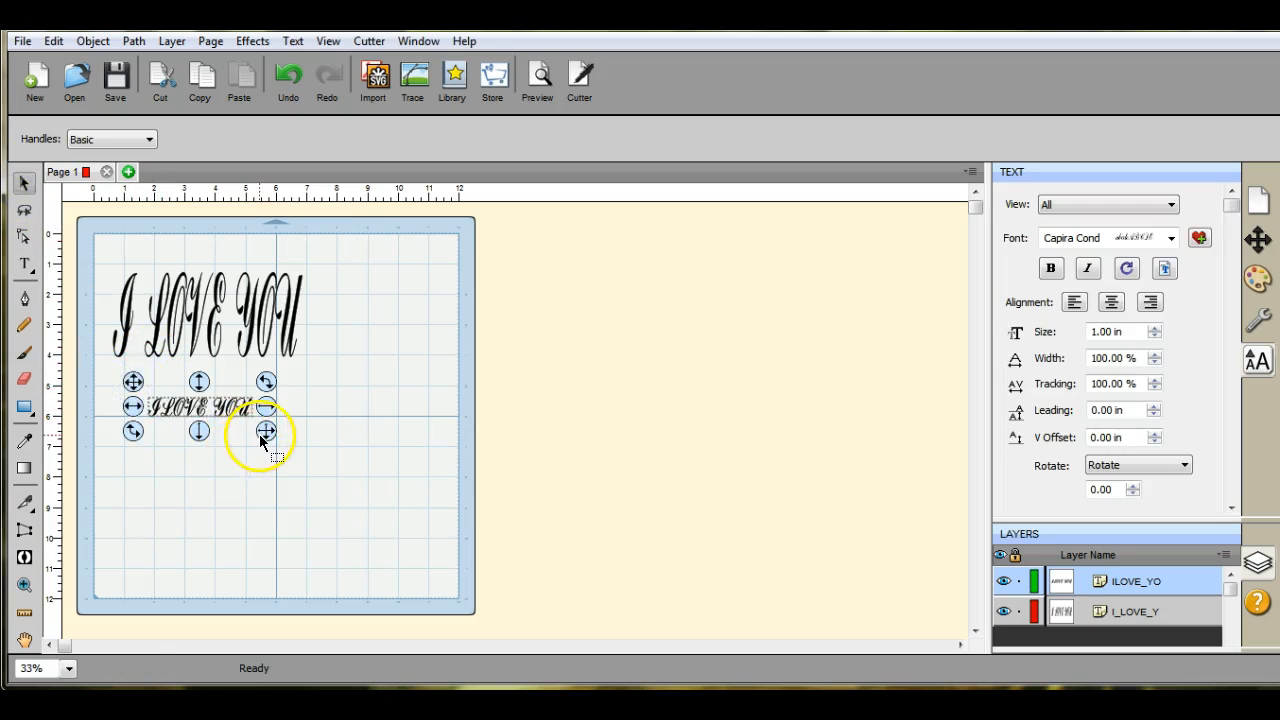
drag(268, 430, 452, 552)
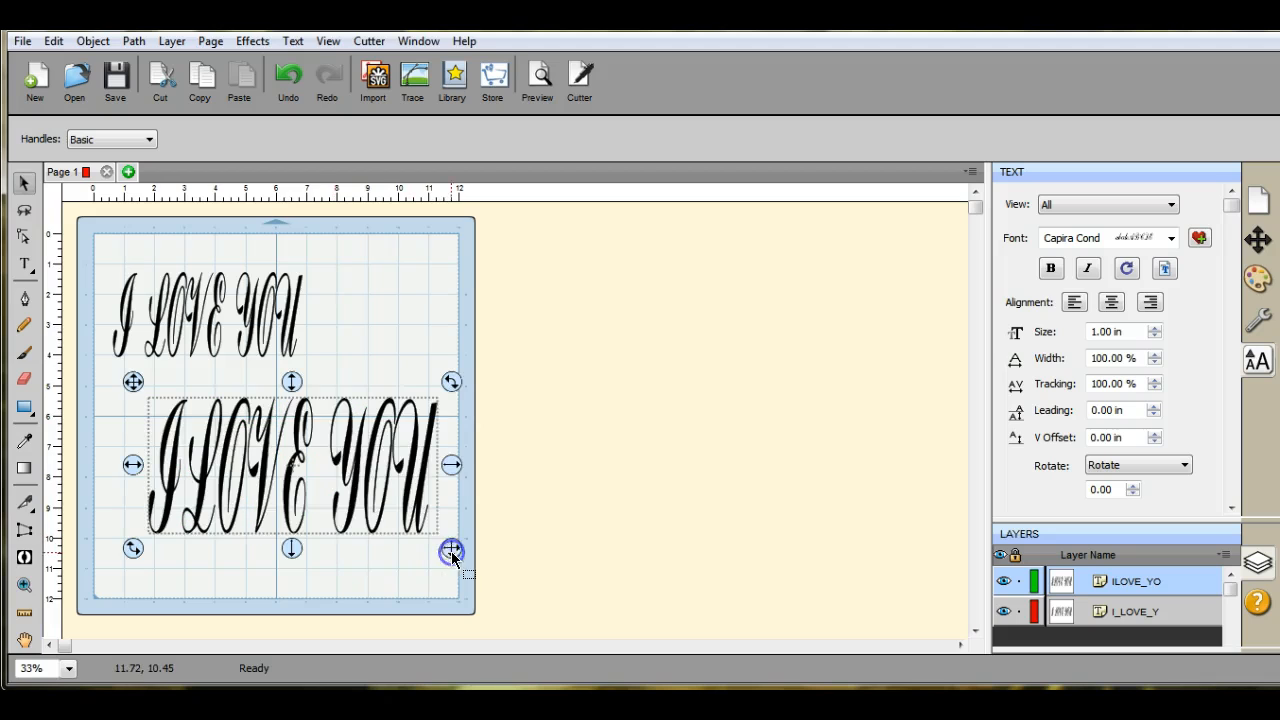
mouse_move(390, 292)
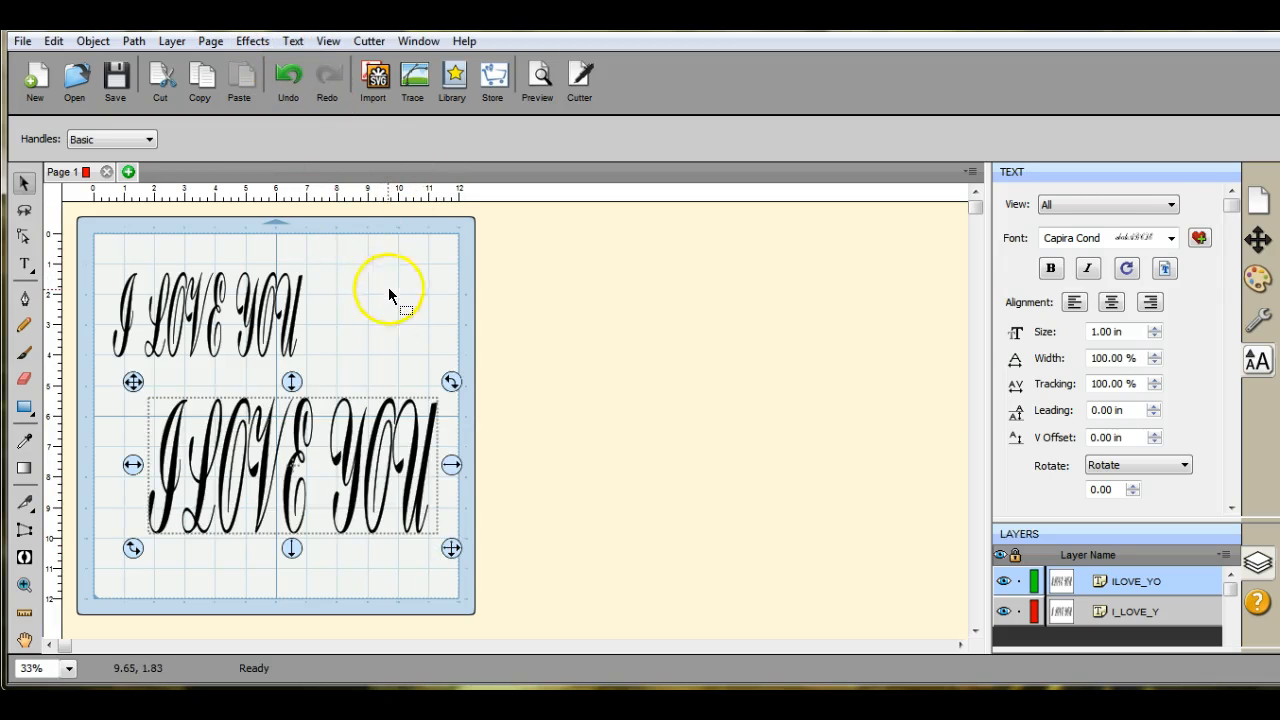
click(292, 40)
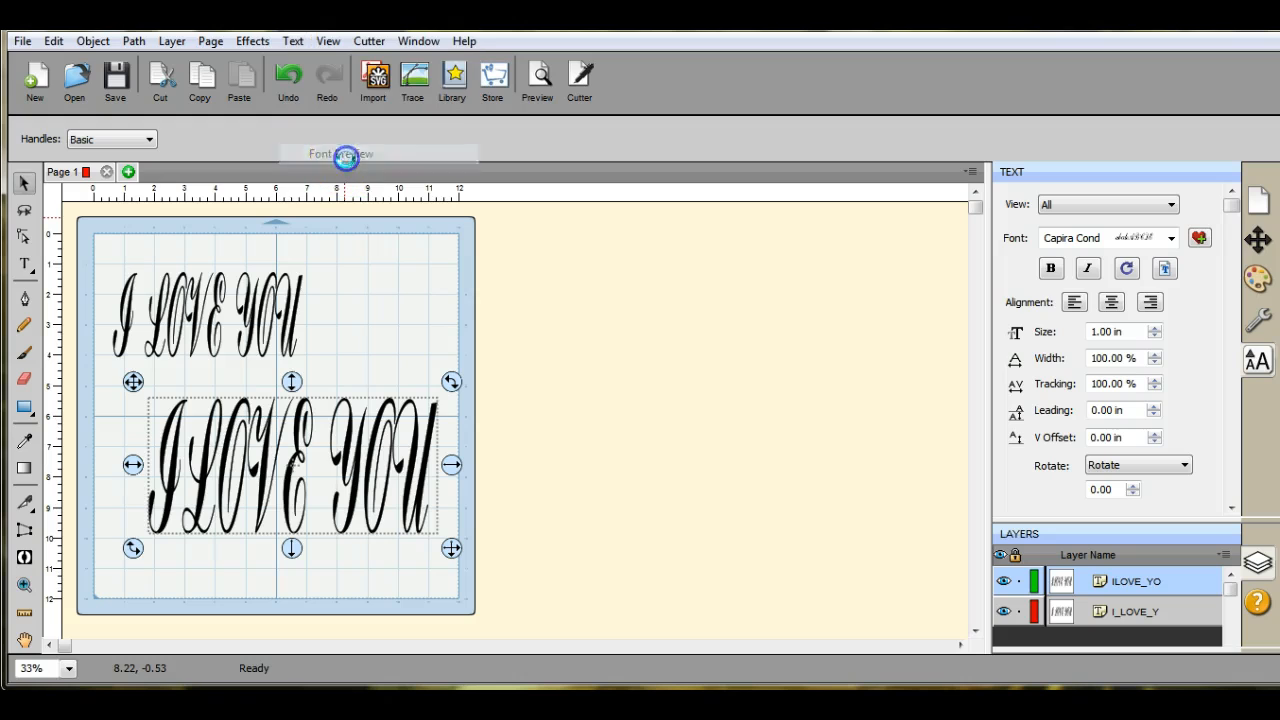
Step: Show the Font Preview gallery for the second text, scrolling through fonts like 28 Days Later
click(344, 152)
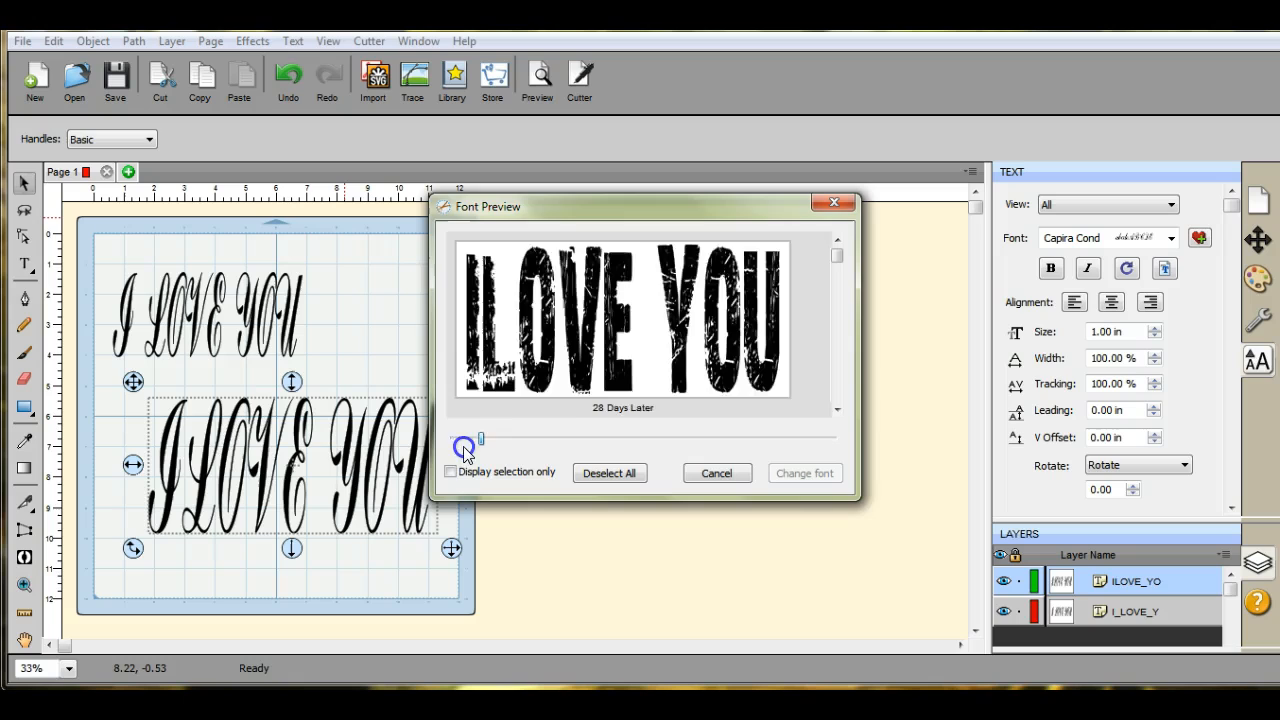
click(836, 410)
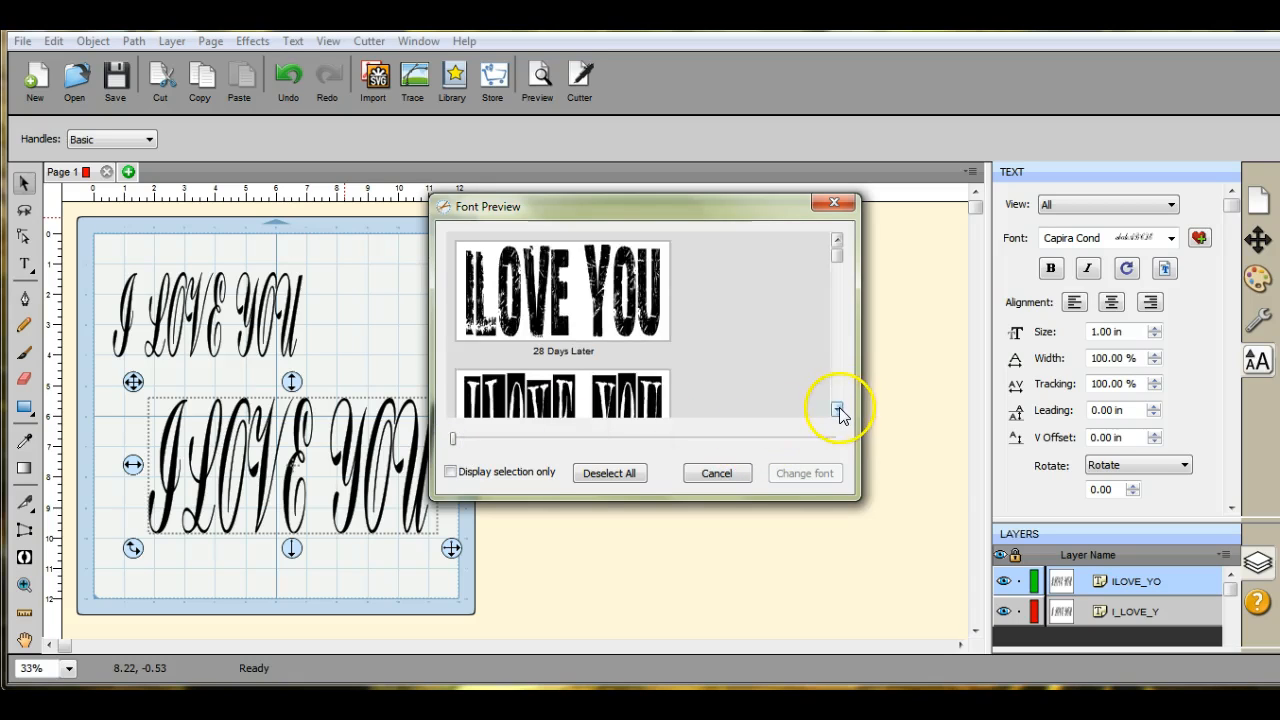